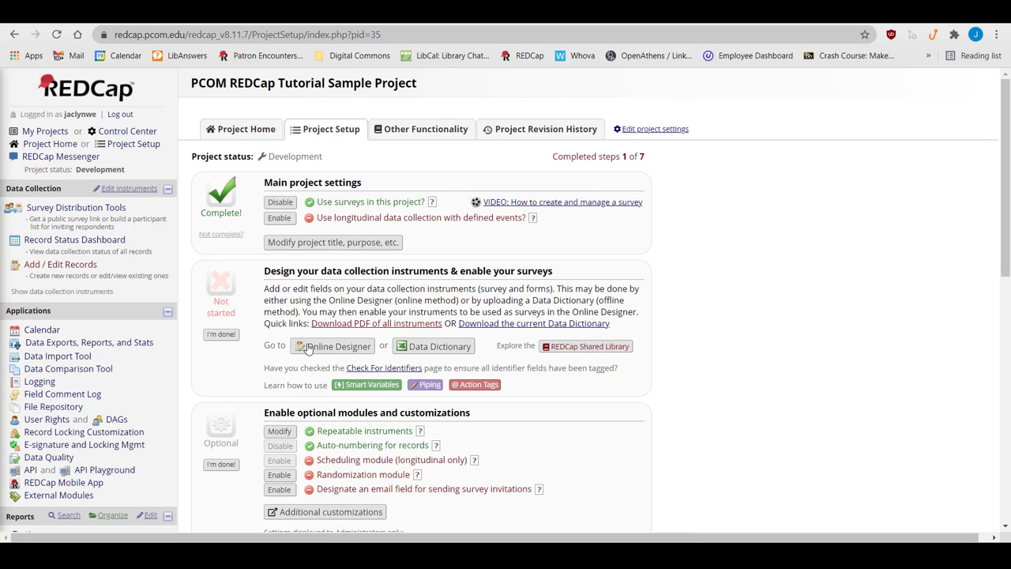
- Open the Online Designer to list the project's instruments and their survey status
{"action": "left_click", "coordinate": [331, 345]}
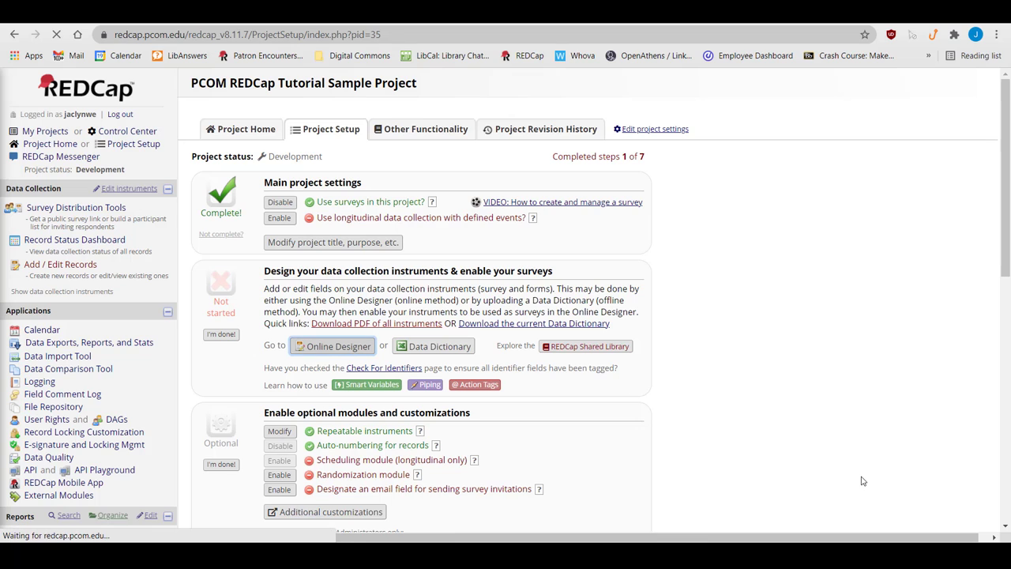
{"action": "left_click", "coordinate": [332, 345]}
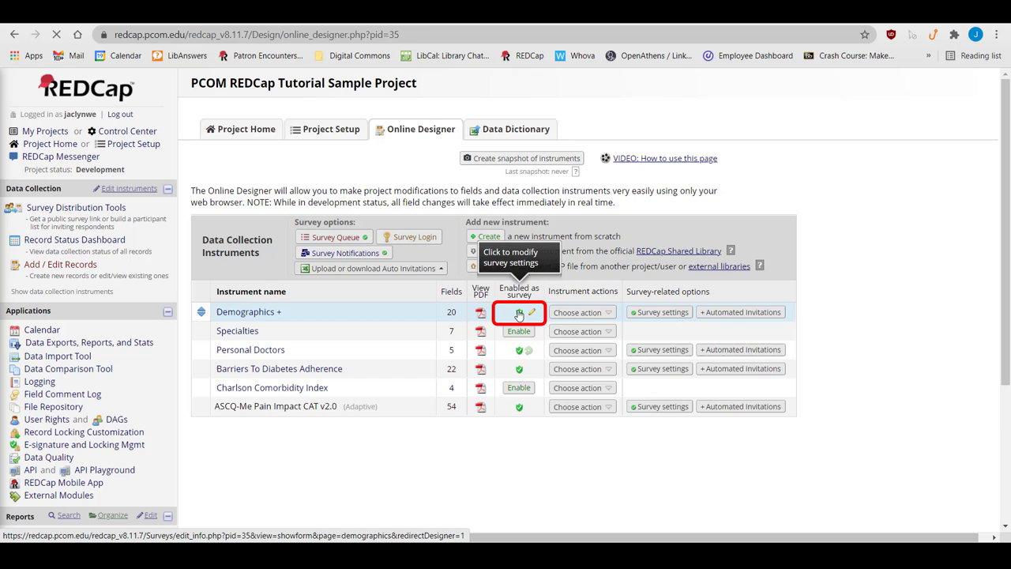
{"action": "left_click", "coordinate": [518, 312]}
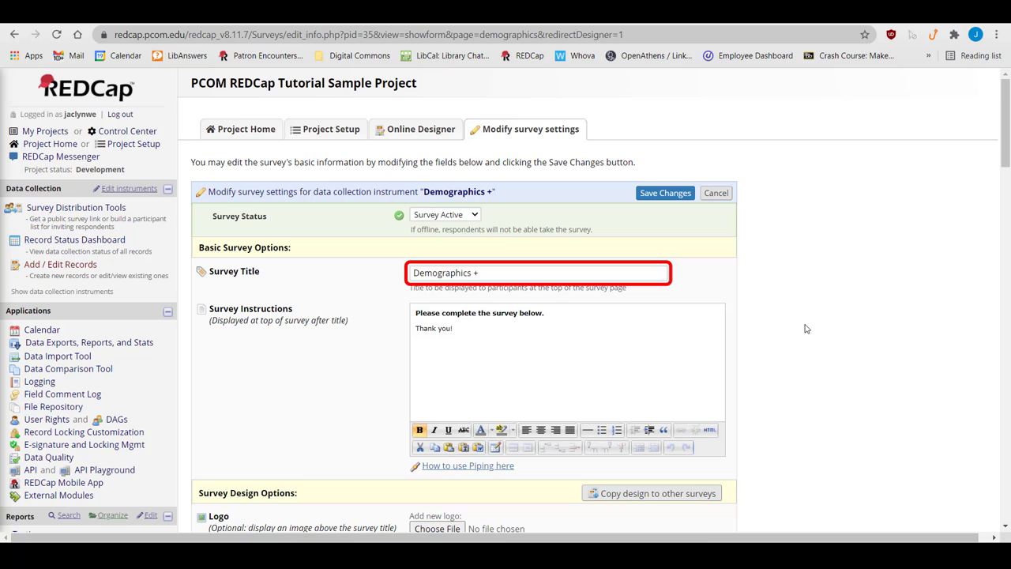
{"action": "left_click", "coordinate": [566, 369]}
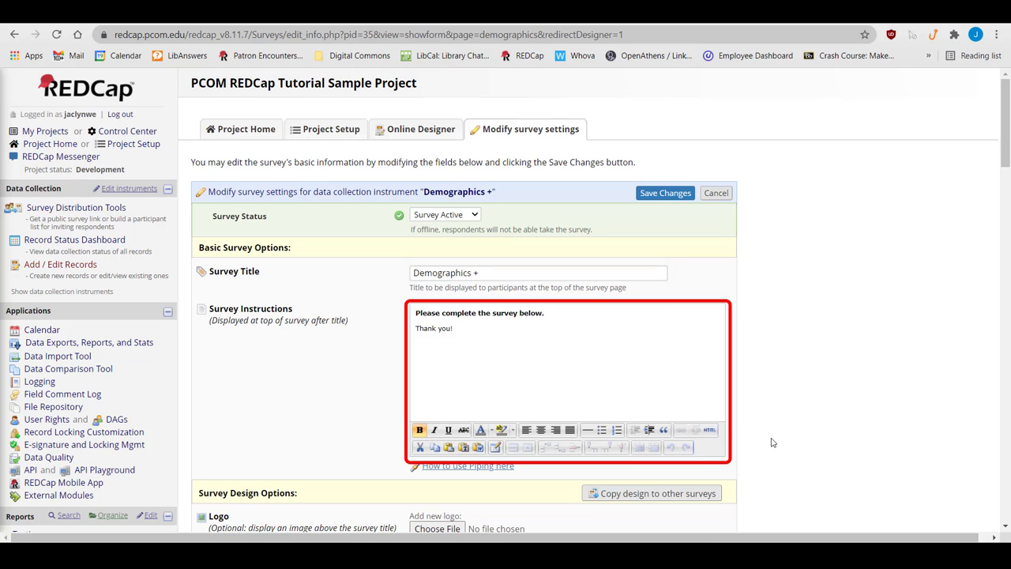
{"action": "mouse_move", "coordinate": [746, 382]}
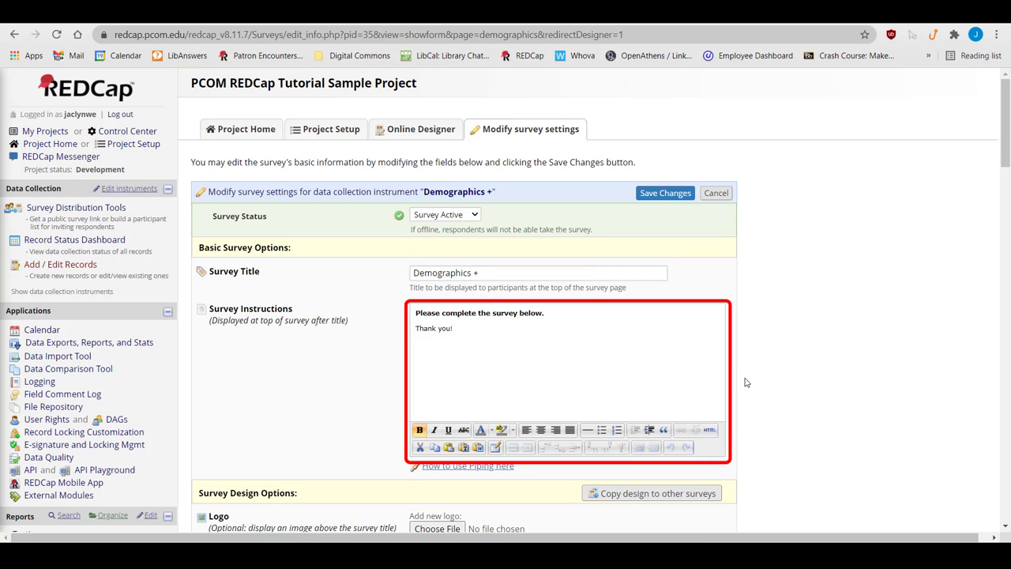
{"action": "mouse_move", "coordinate": [753, 336]}
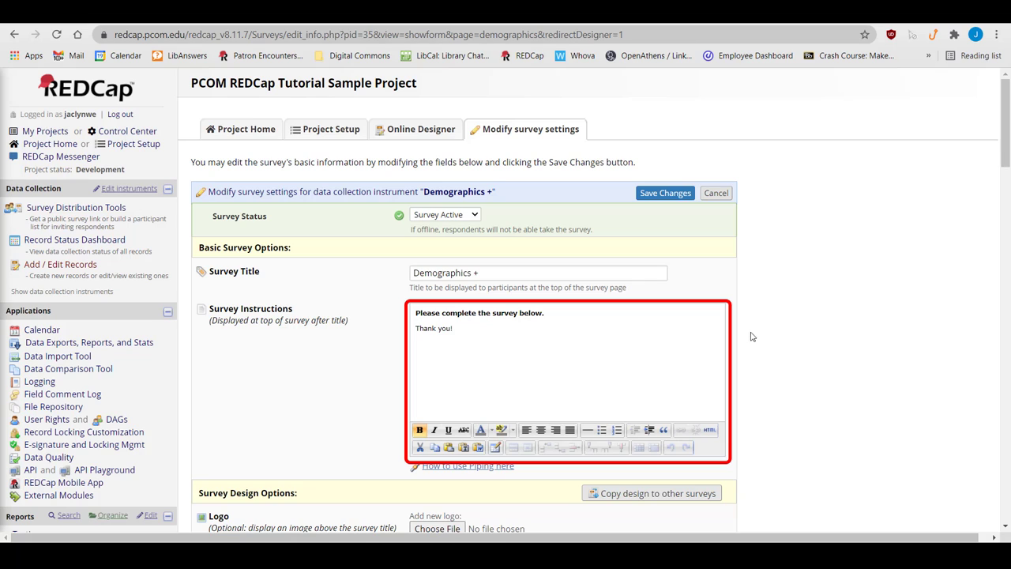
{"action": "mouse_move", "coordinate": [740, 305]}
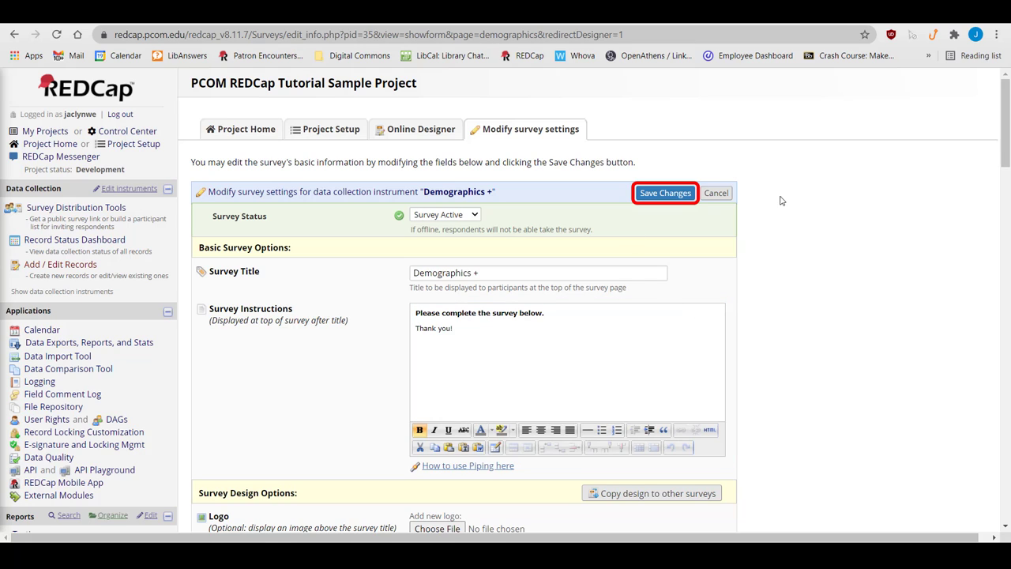
{"action": "mouse_move", "coordinate": [666, 192]}
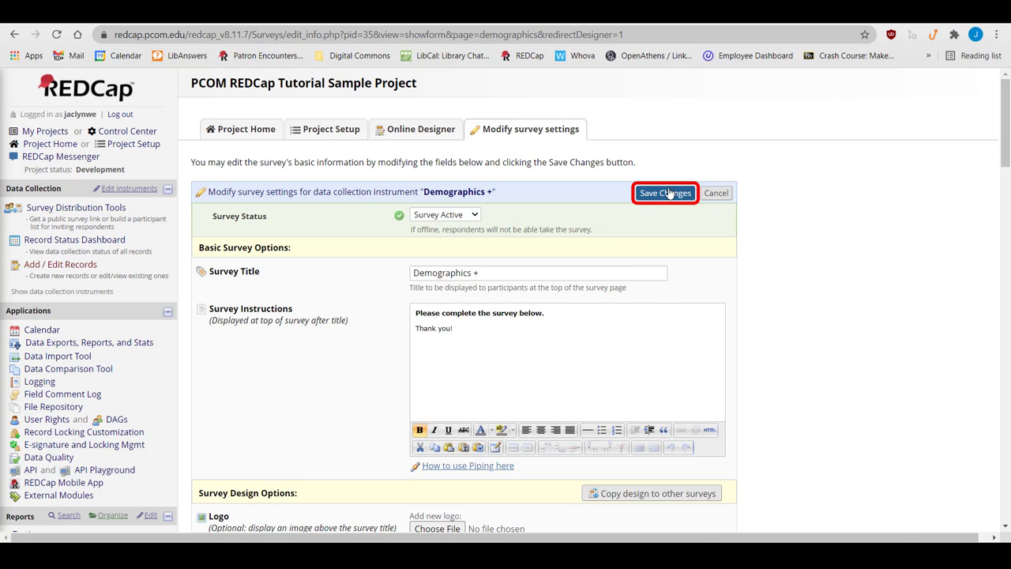
{"action": "left_click", "coordinate": [665, 192]}
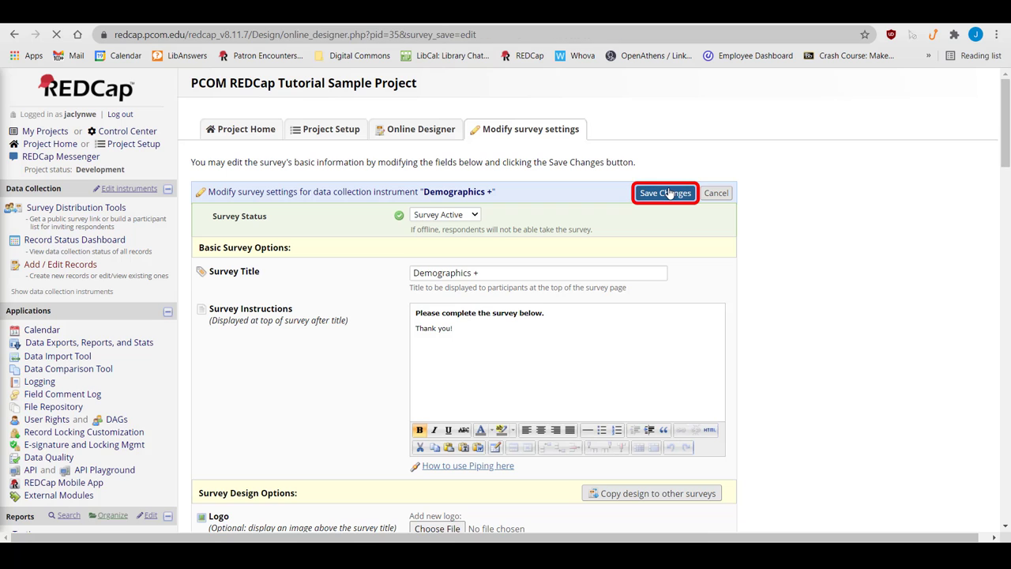
{"action": "left_click", "coordinate": [665, 192]}
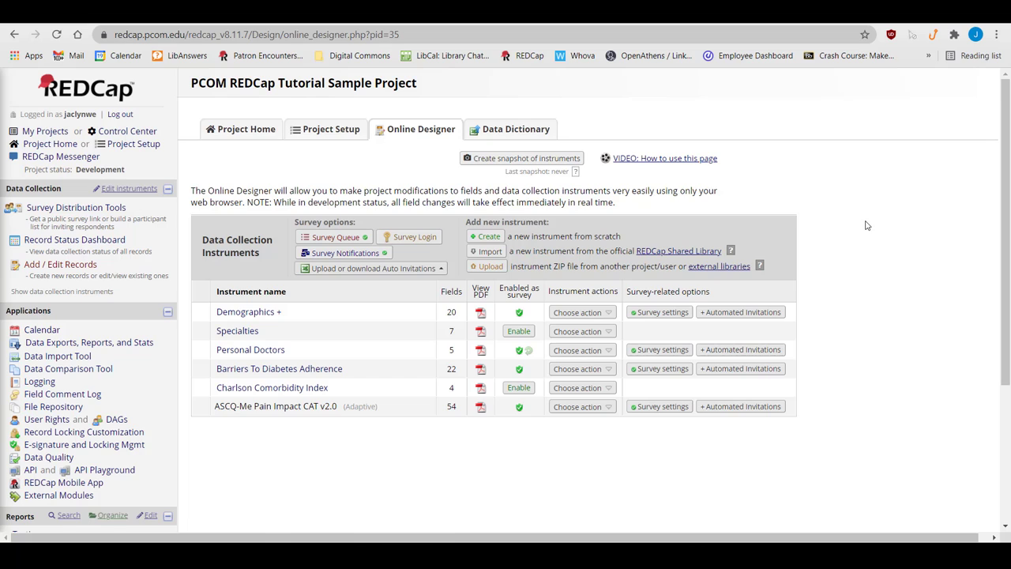
{"action": "mouse_move", "coordinate": [876, 244]}
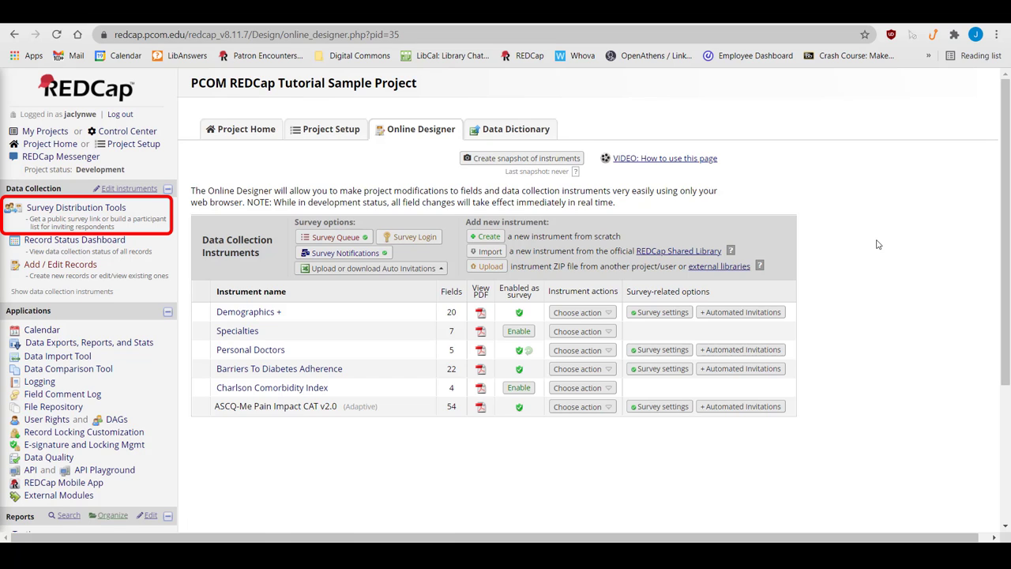
{"action": "mouse_move", "coordinate": [123, 207]}
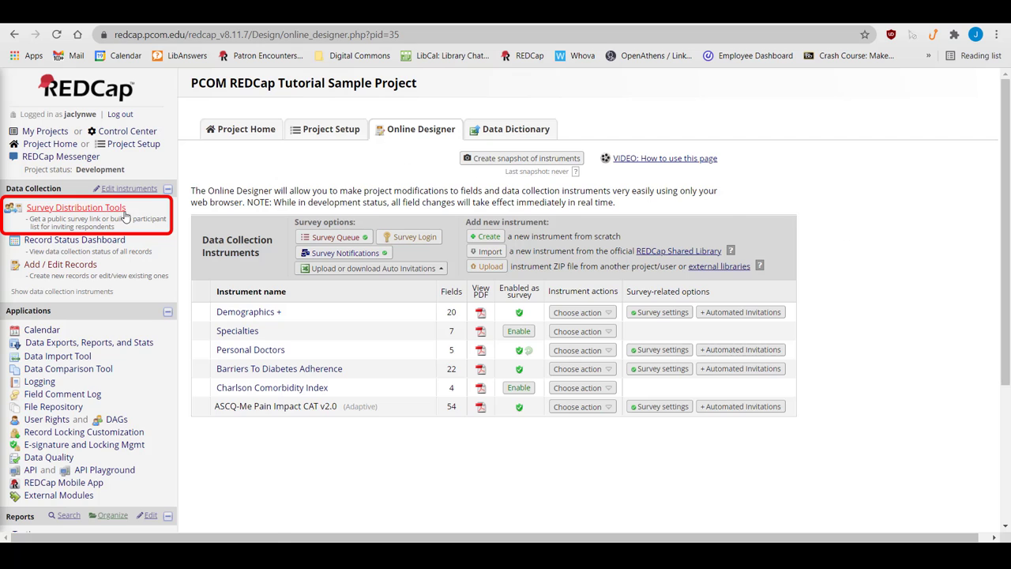
- Open Survey Distribution Tools from the Data Collection menu to see the public survey link
{"action": "left_click", "coordinate": [79, 207]}
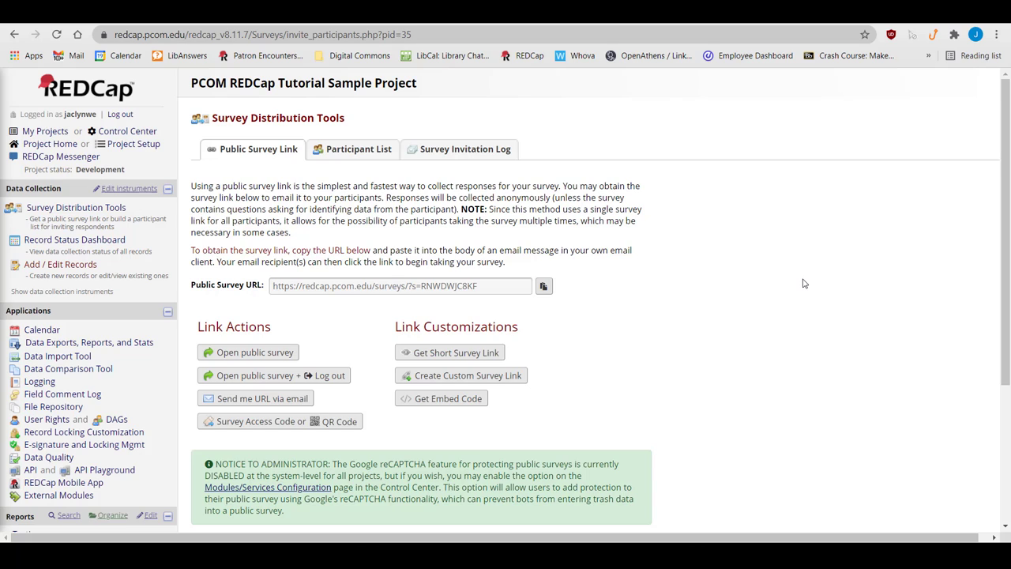
{"action": "mouse_move", "coordinate": [806, 287]}
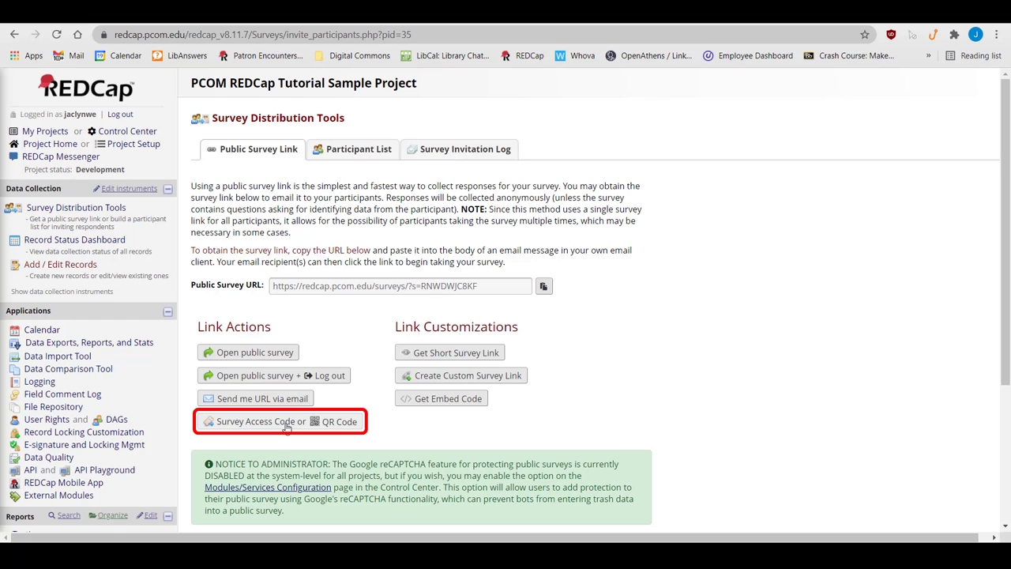
{"action": "left_click", "coordinate": [281, 421]}
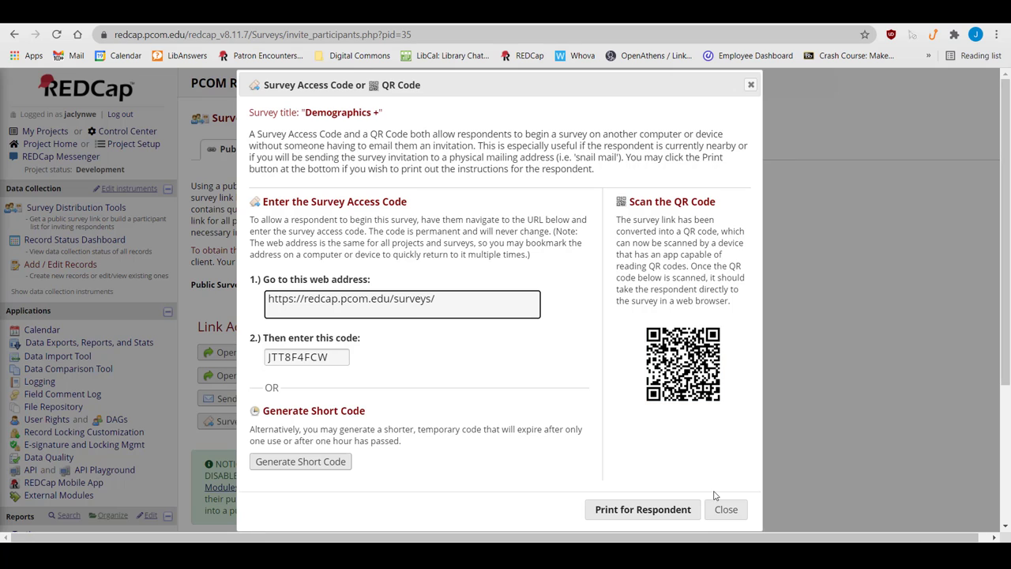
{"action": "left_click", "coordinate": [726, 509]}
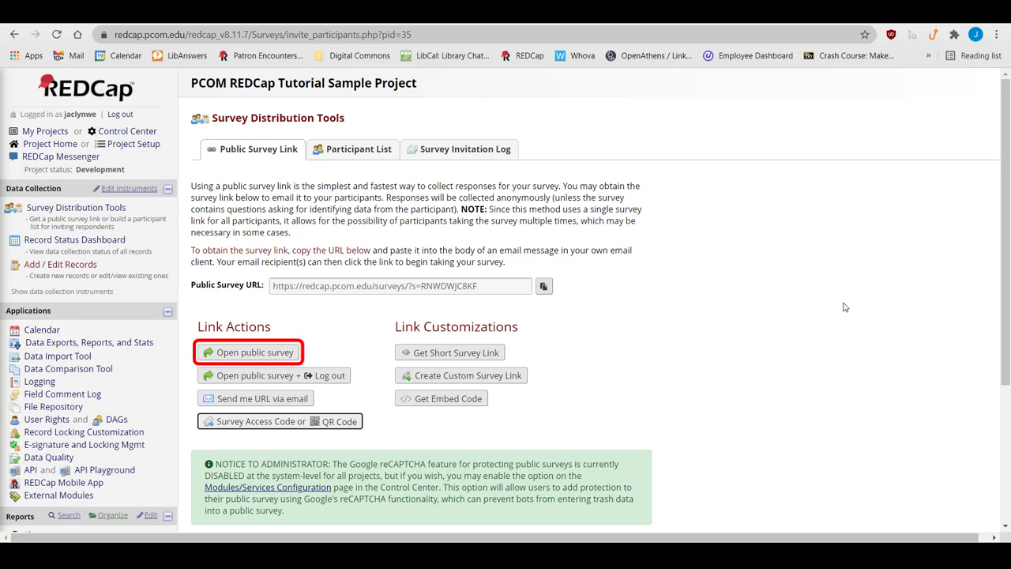
{"action": "mouse_move", "coordinate": [334, 286]}
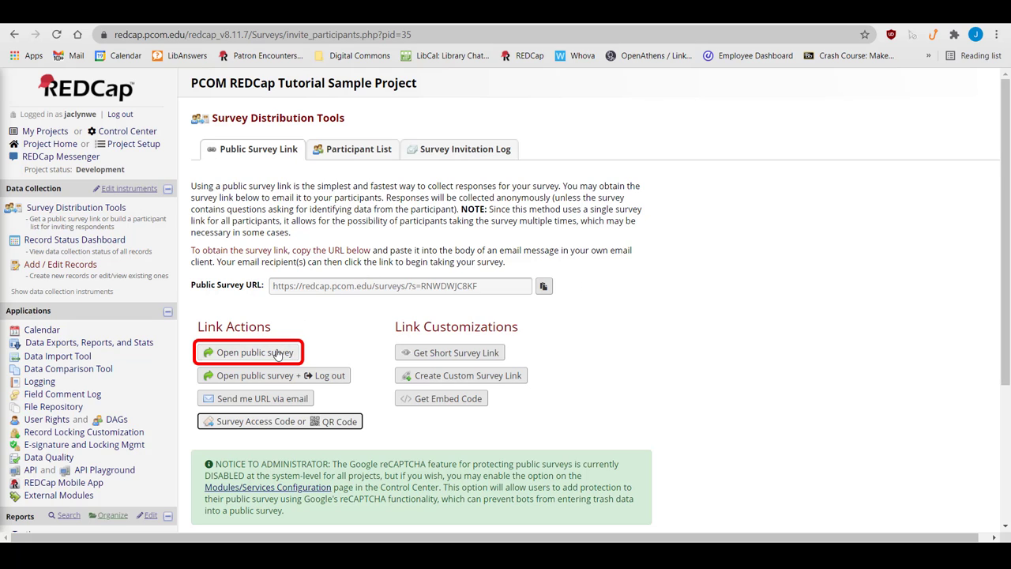
{"action": "left_click", "coordinate": [248, 352]}
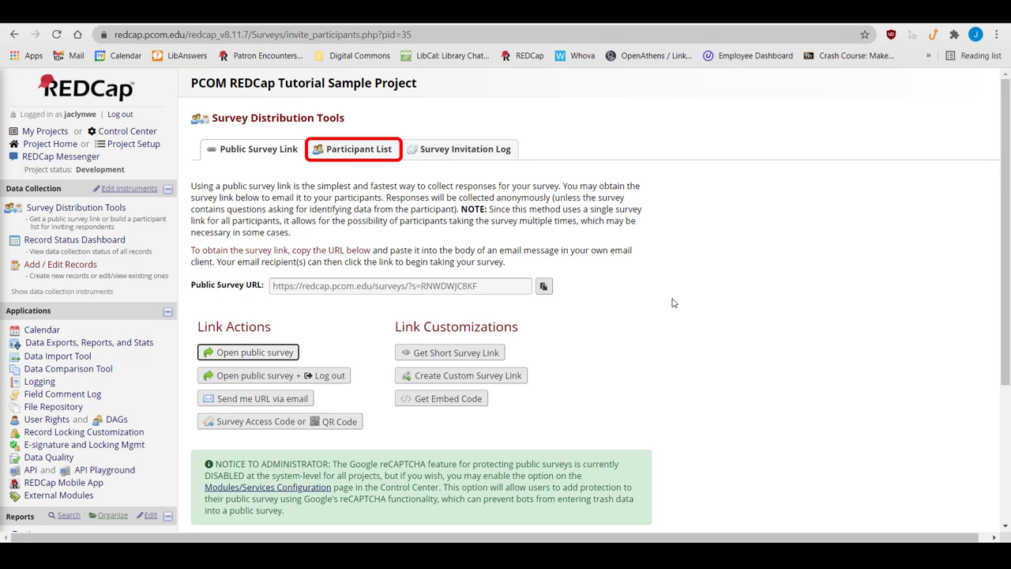
{"action": "mouse_move", "coordinate": [494, 310]}
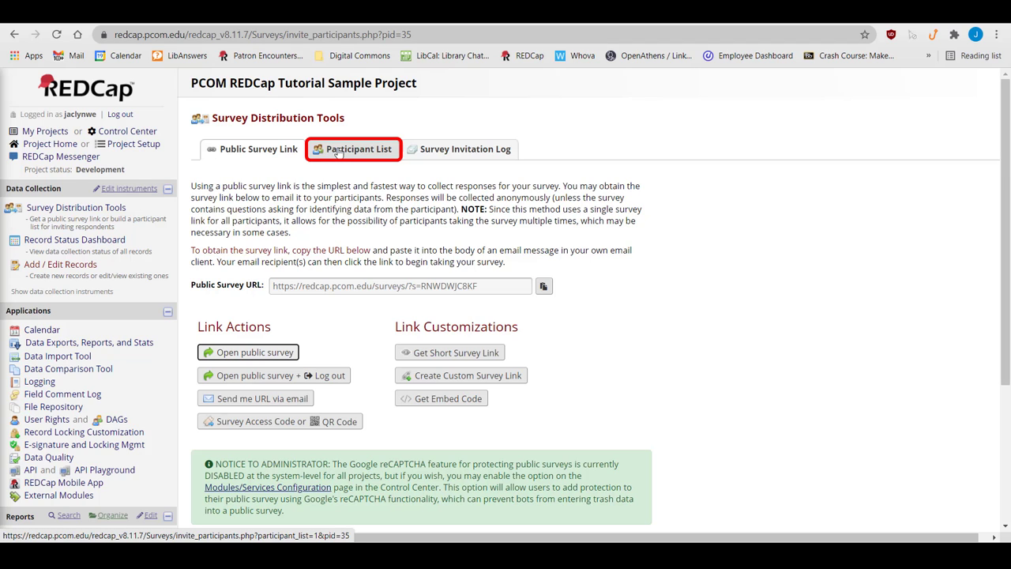
- Show the Participant List for the Demographics + survey, with eight participants
{"action": "left_click", "coordinate": [360, 149]}
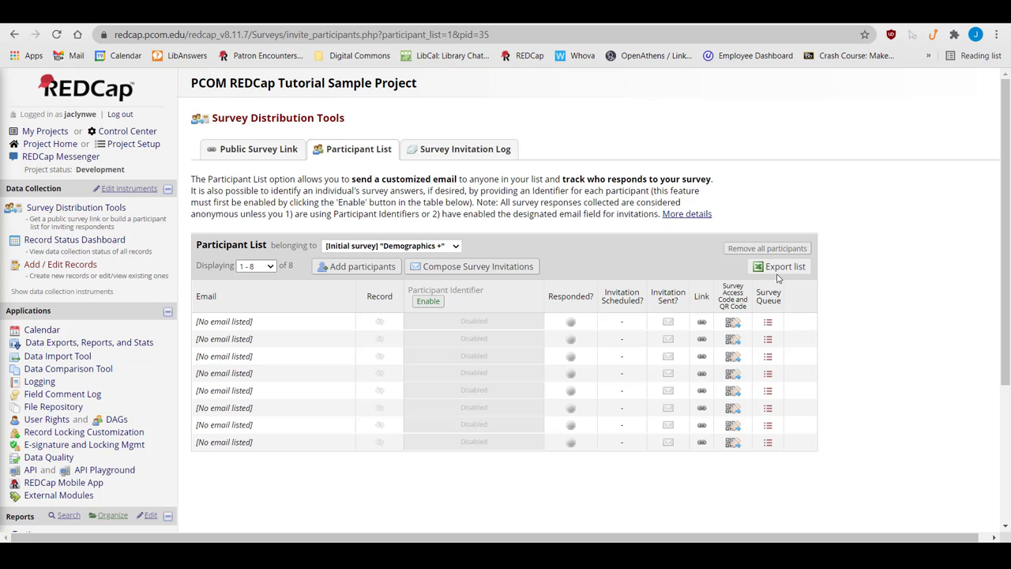
{"action": "mouse_move", "coordinate": [837, 322]}
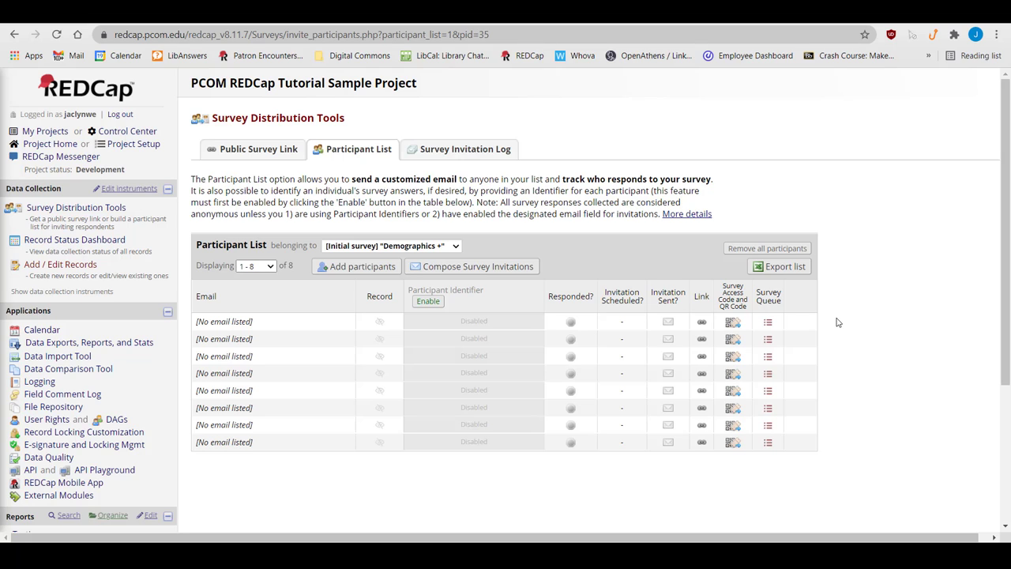
{"action": "mouse_move", "coordinate": [446, 296]}
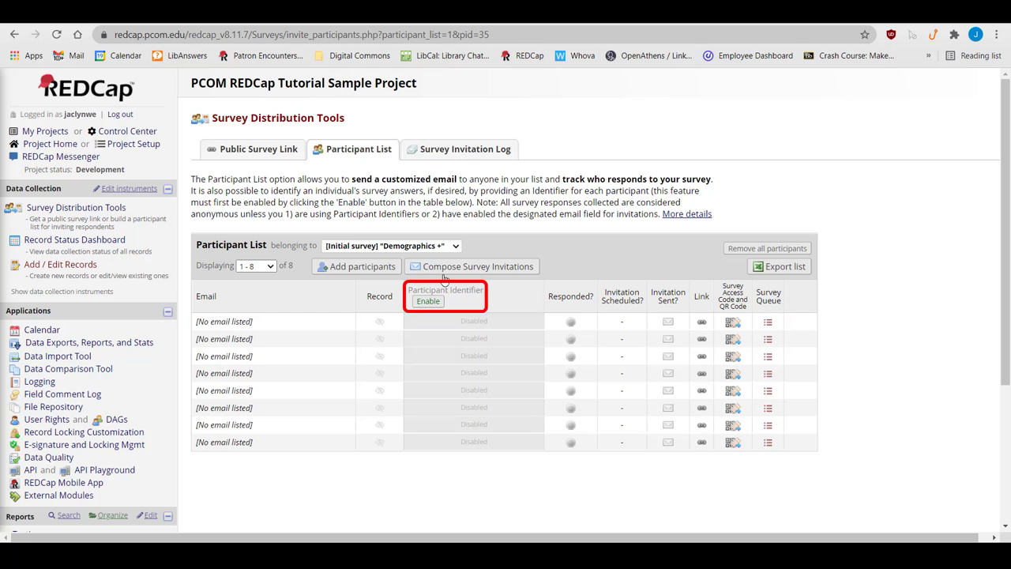
- Enable Participant Identifiers for the Demographics + participant list and confirm
{"action": "left_click", "coordinate": [428, 300]}
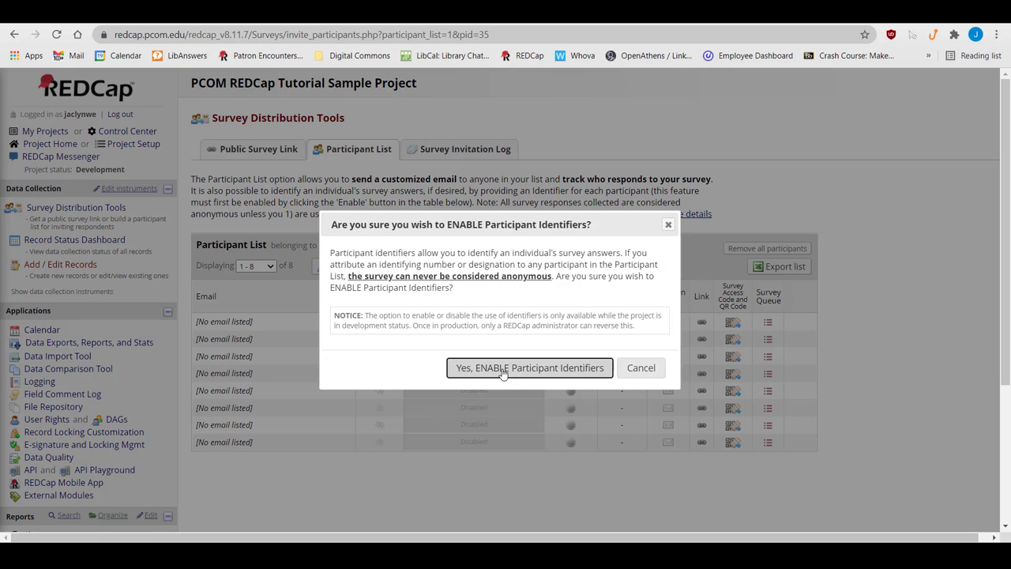
{"action": "left_click", "coordinate": [529, 367]}
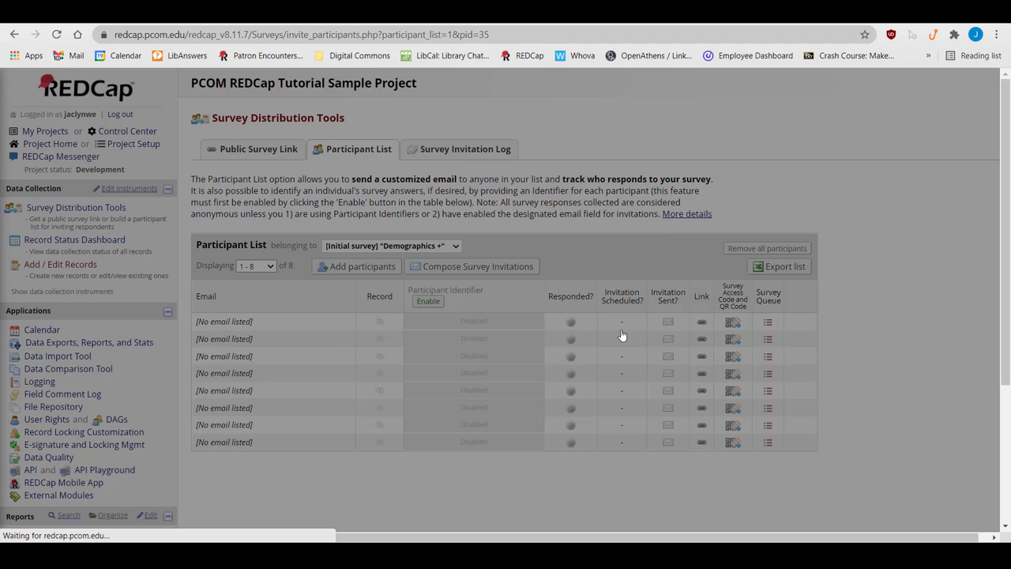
{"action": "left_click", "coordinate": [428, 301]}
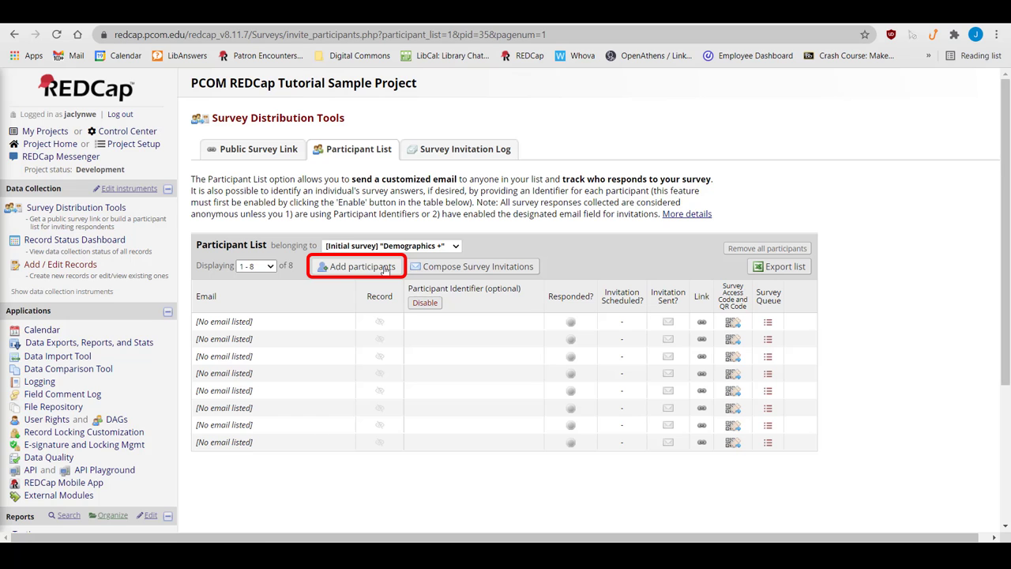
- Add a participant with identifier 24601 through Add Emails and dismiss the confirmation
{"action": "left_click", "coordinate": [355, 266]}
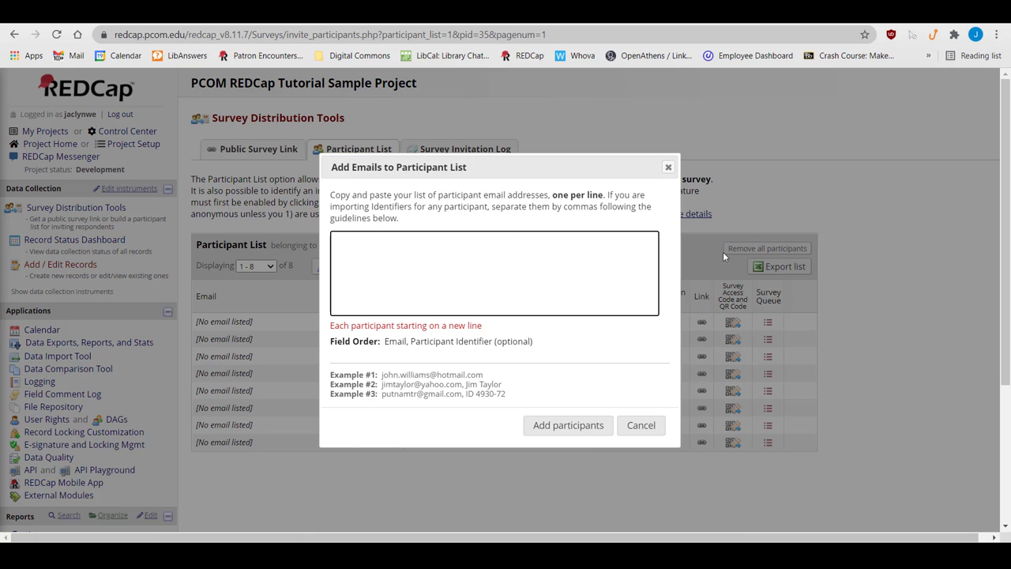
{"action": "left_click", "coordinate": [493, 272]}
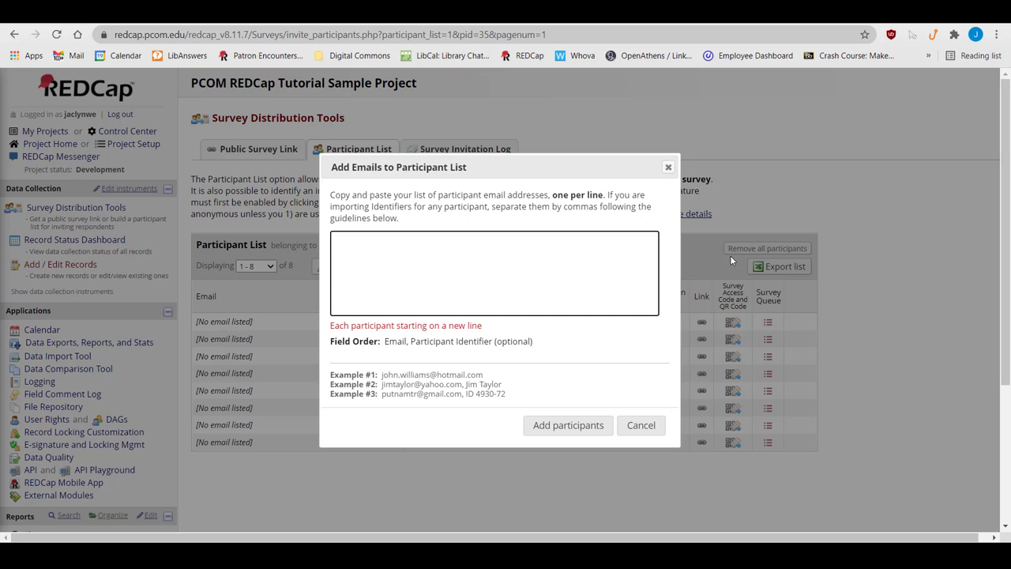
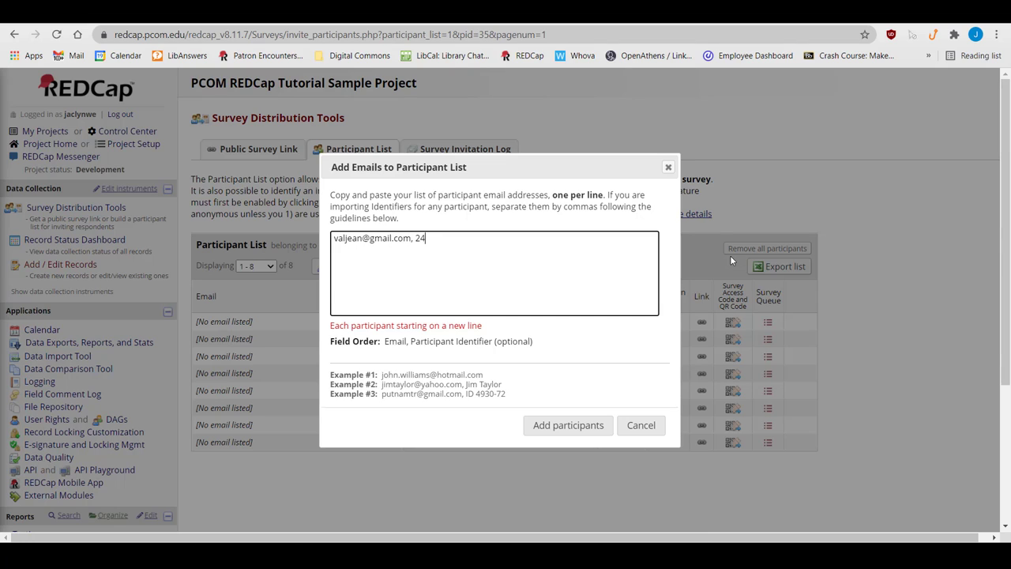
{"action": "type", "text": "601"}
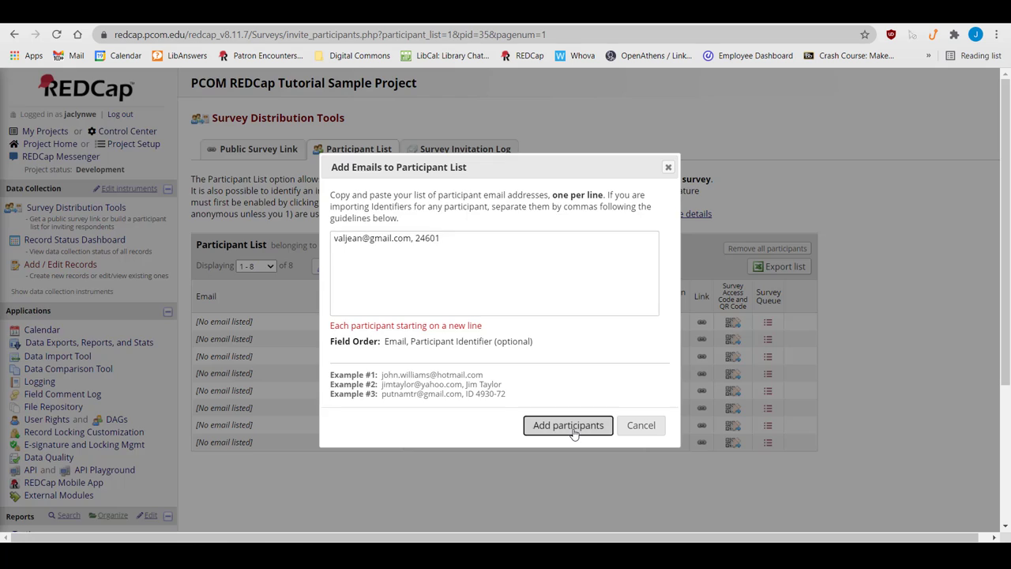
{"action": "left_click", "coordinate": [567, 424]}
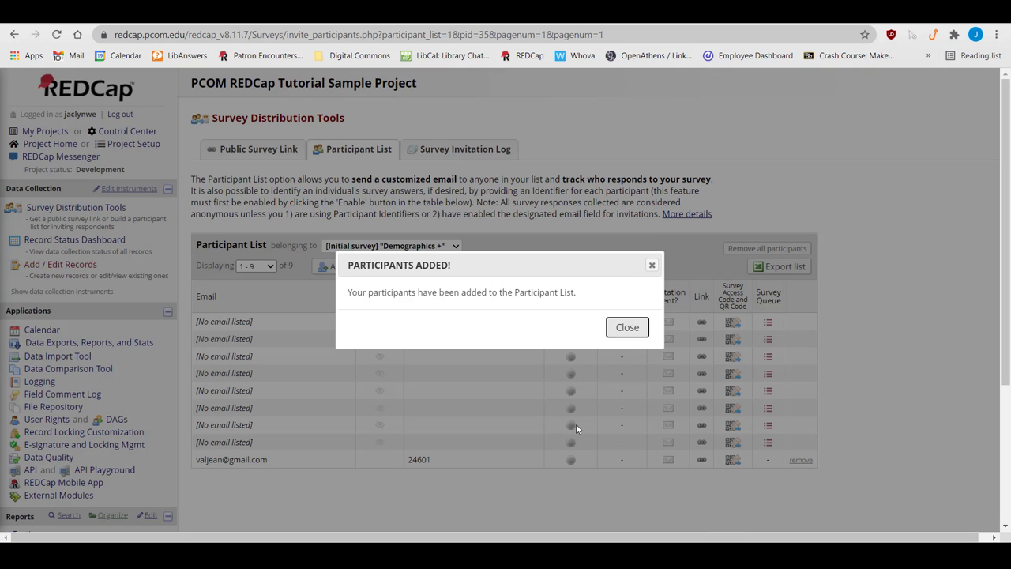
{"action": "left_click", "coordinate": [626, 327]}
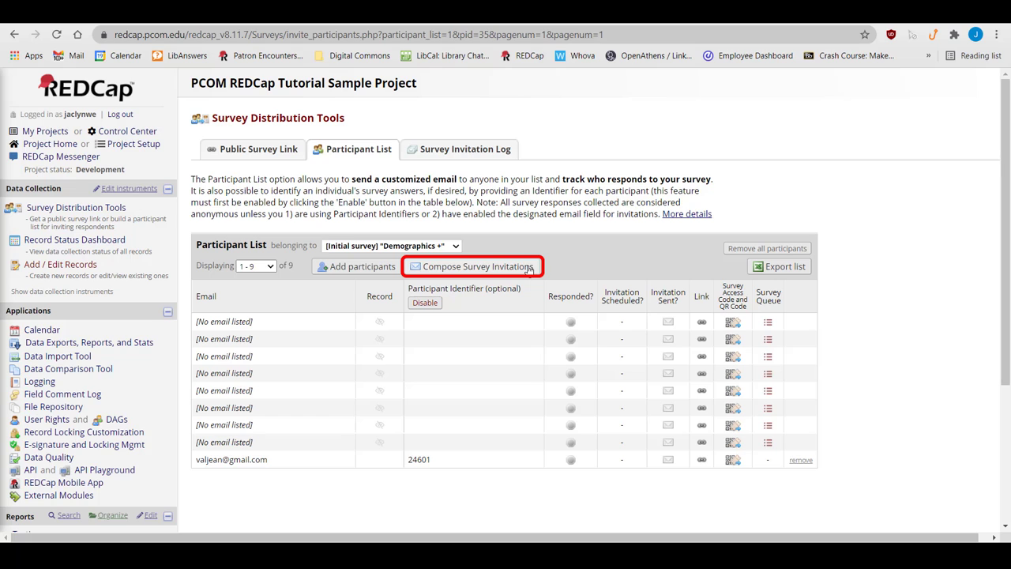
{"action": "left_click", "coordinate": [476, 266]}
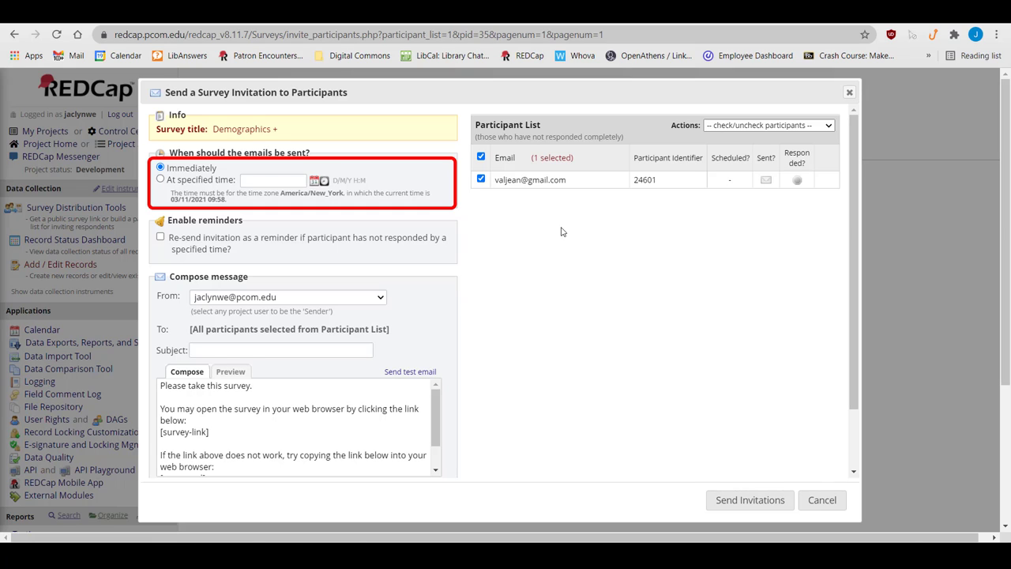
- Try the specified-time option, keep sending immediately, and enable reminders for non-responders
{"action": "left_click", "coordinate": [161, 179]}
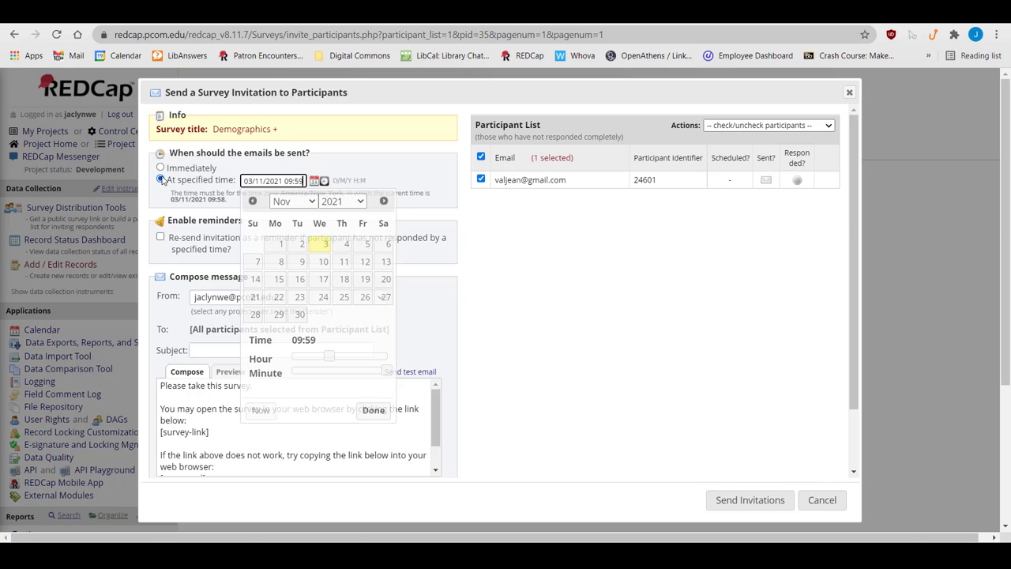
{"action": "left_click", "coordinate": [161, 168]}
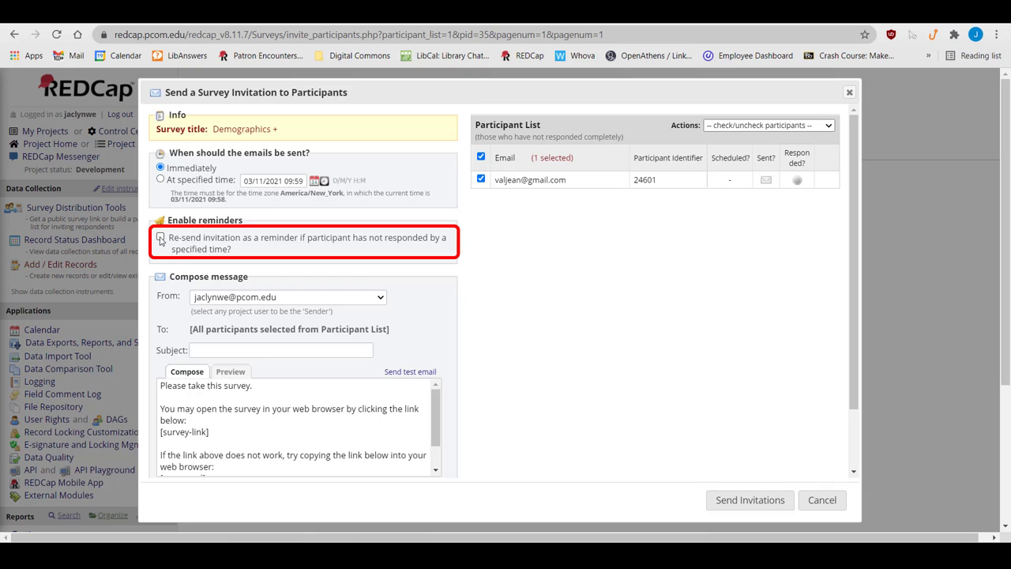
{"action": "left_click", "coordinate": [161, 238]}
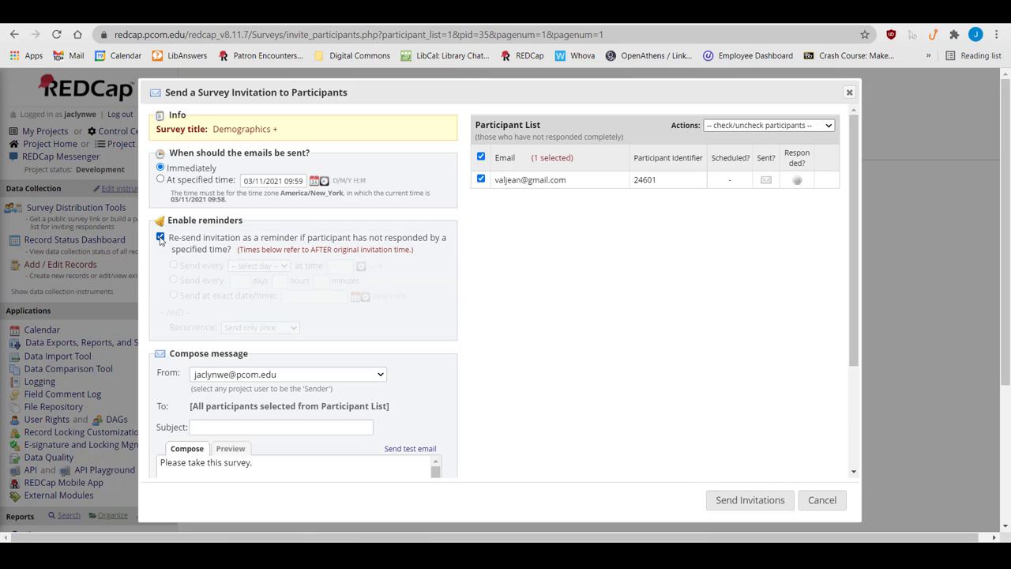
- Set the reminder to repeat after a days-and-hours interval, with recurrence 'Send only once'
{"action": "left_click", "coordinate": [159, 237]}
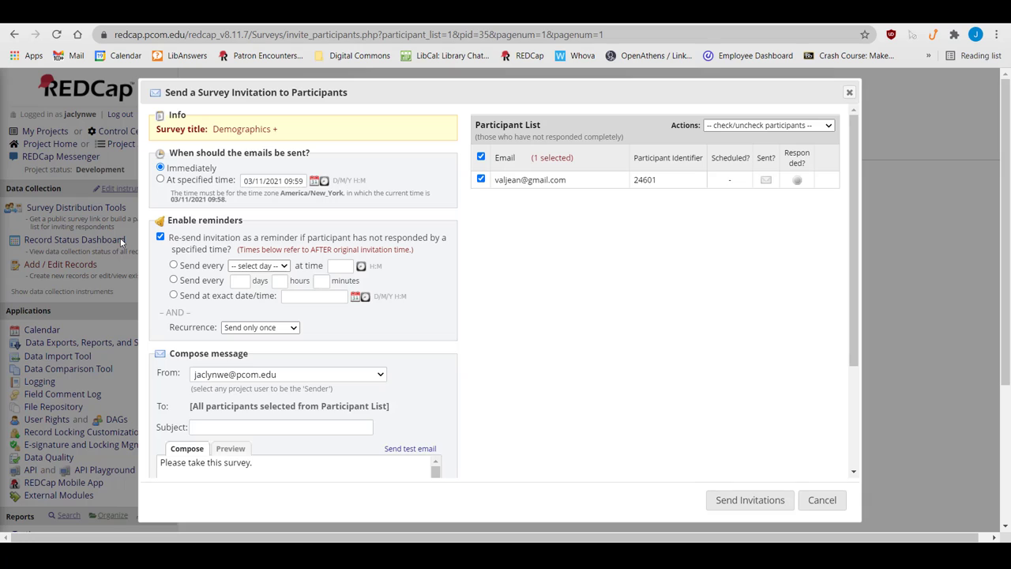
{"action": "mouse_move", "coordinate": [184, 277]}
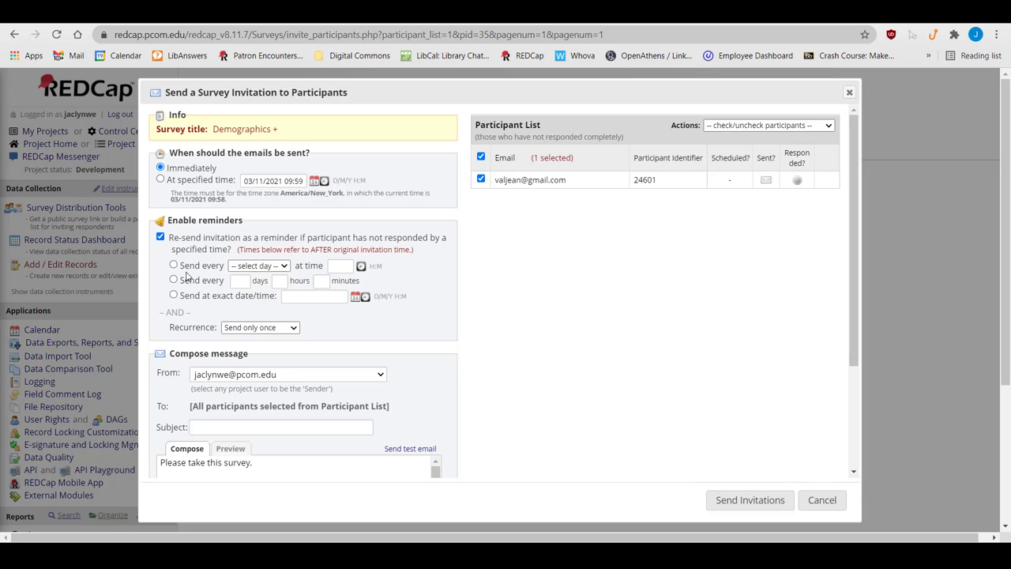
{"action": "left_click", "coordinate": [259, 265]}
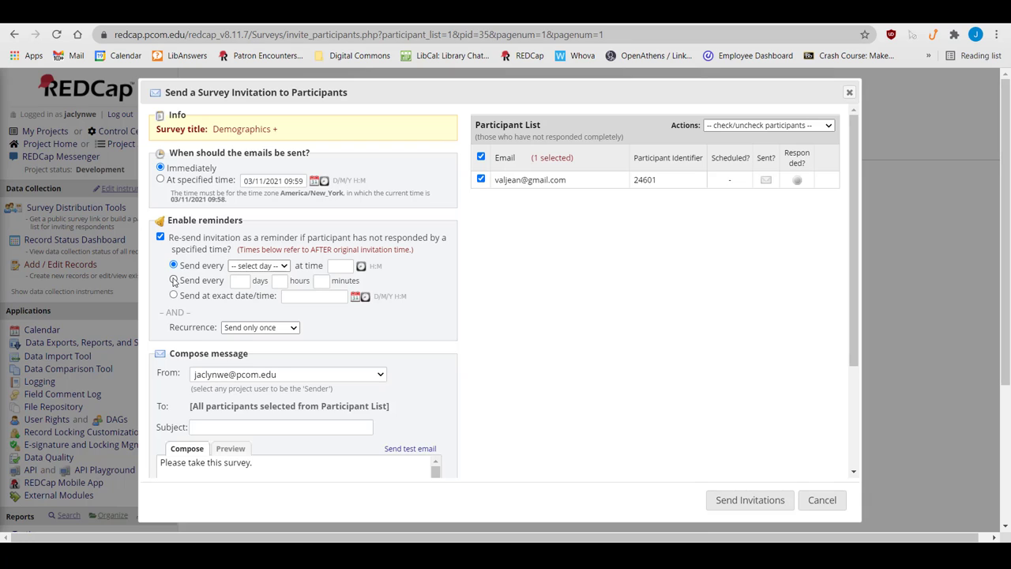
{"action": "left_click", "coordinate": [173, 279]}
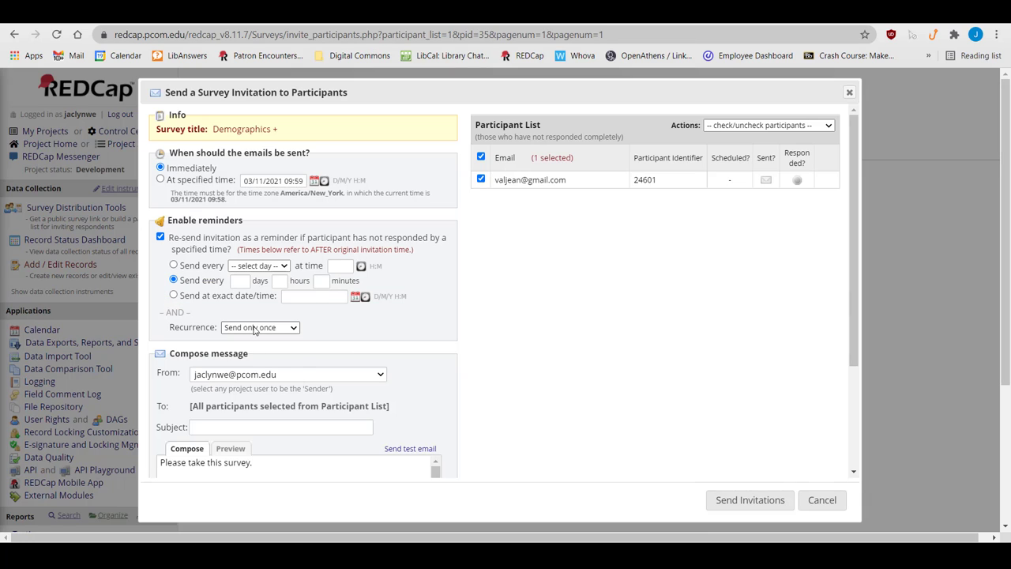
{"action": "left_click", "coordinate": [259, 326]}
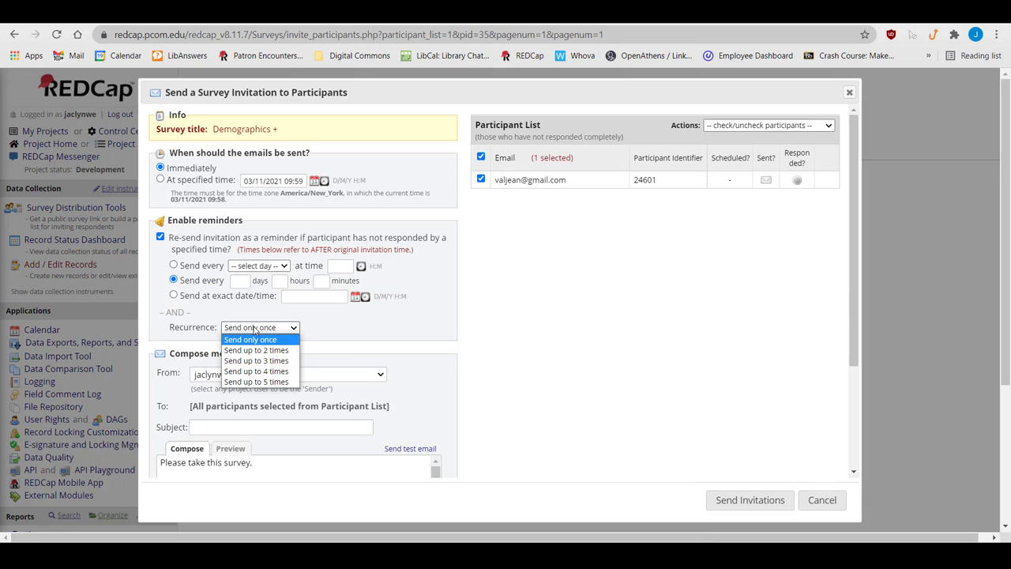
{"action": "left_click", "coordinate": [249, 338]}
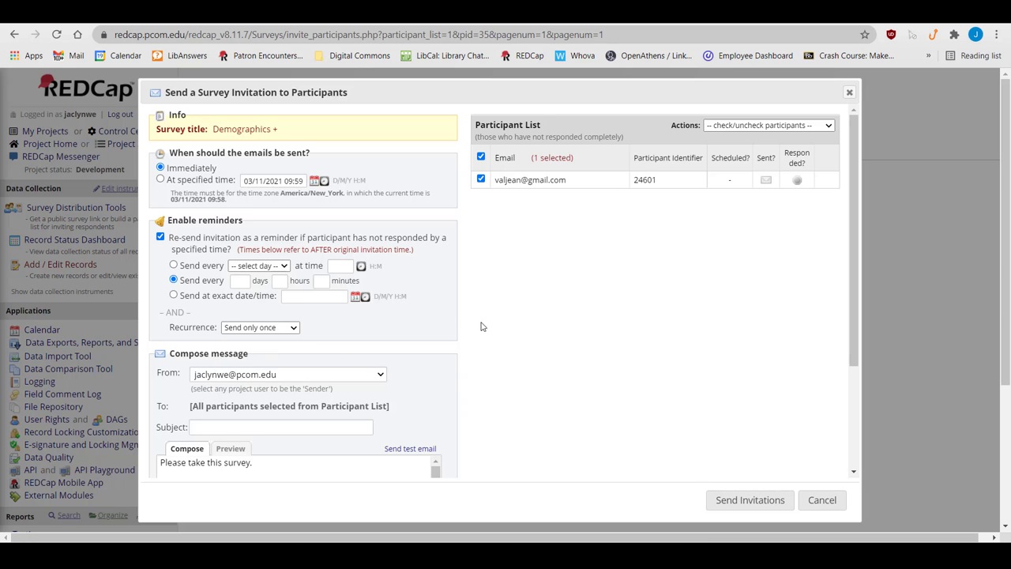
{"action": "scroll", "scroll_direction": "down", "scroll_amount": 3}
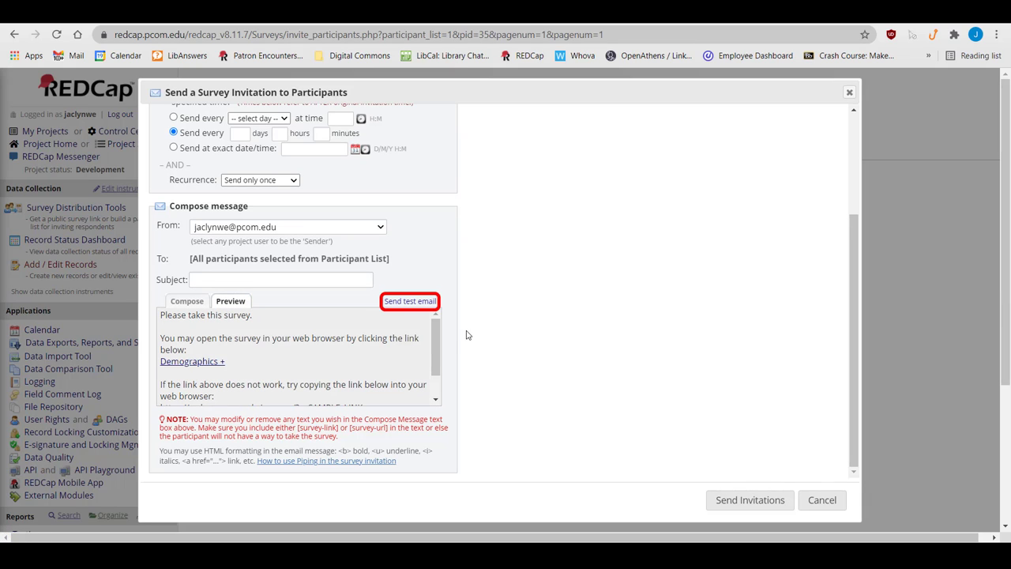
{"action": "mouse_move", "coordinate": [632, 244]}
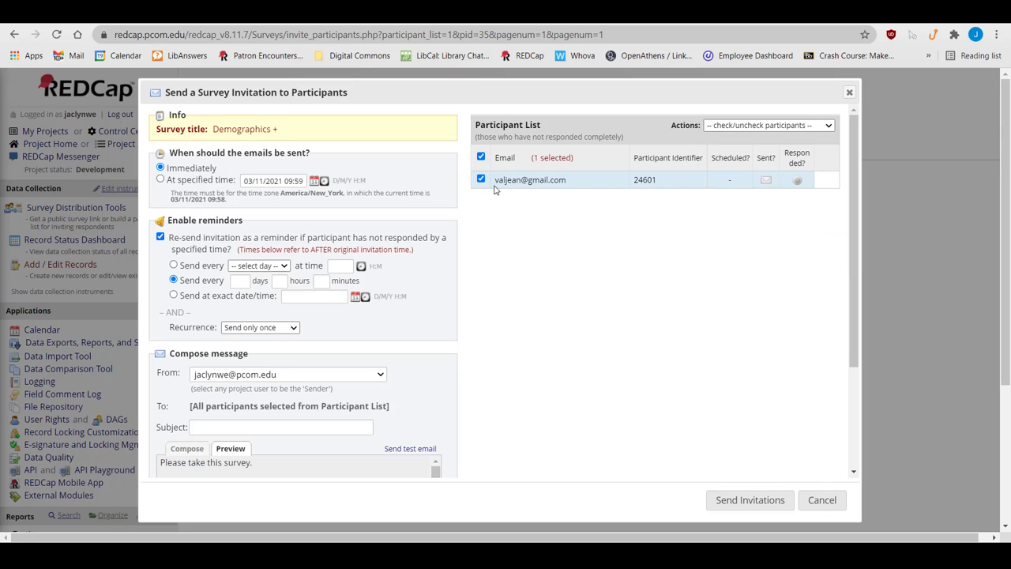
{"action": "mouse_move", "coordinate": [713, 427]}
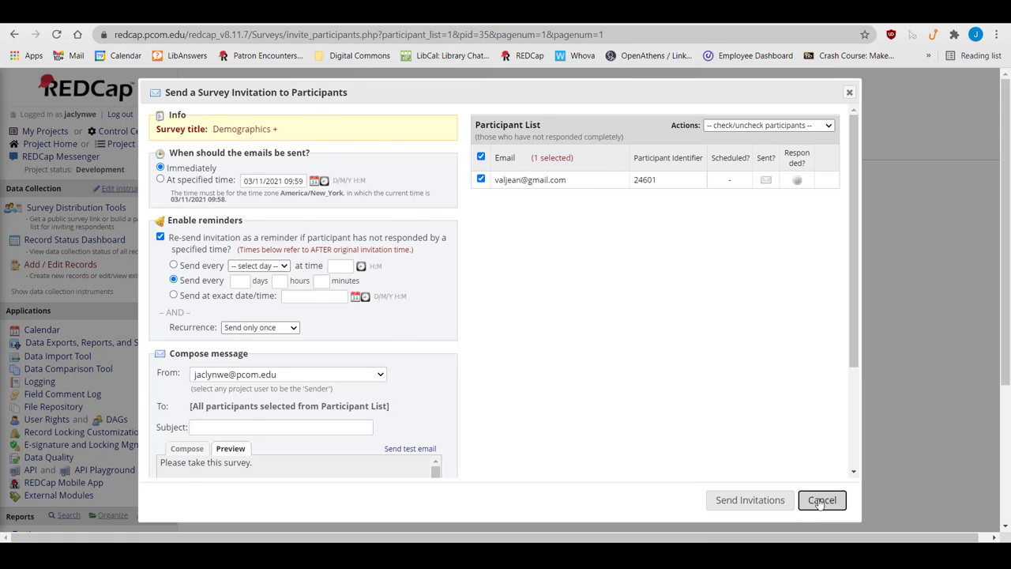
- Cancel the invitation composer without sending and return to the nine-participant list
{"action": "left_click", "coordinate": [821, 500]}
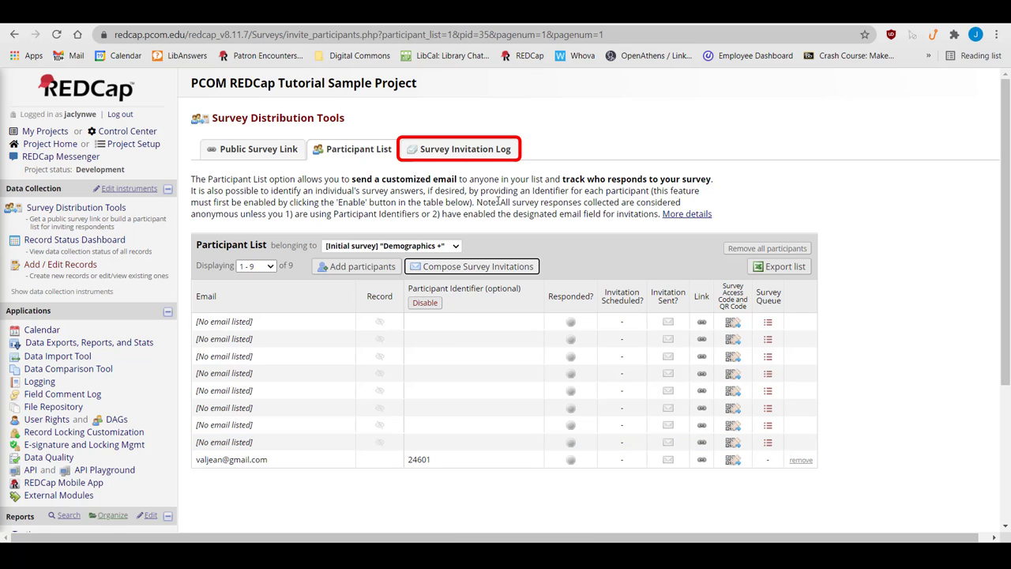
{"action": "mouse_move", "coordinate": [475, 148]}
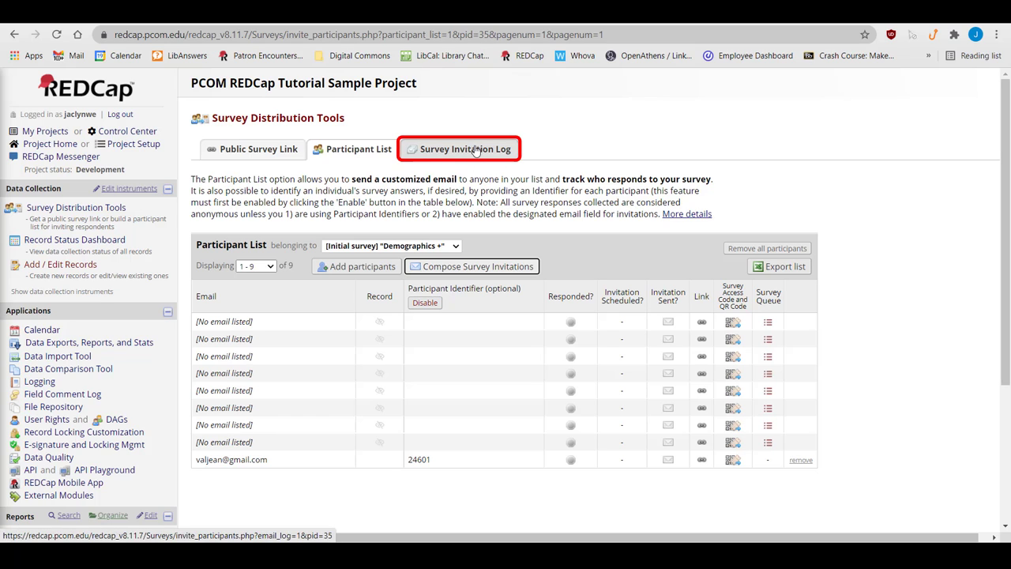
- Open the Survey Invitation Log, which shows no sent or scheduled invitations
{"action": "left_click", "coordinate": [466, 148]}
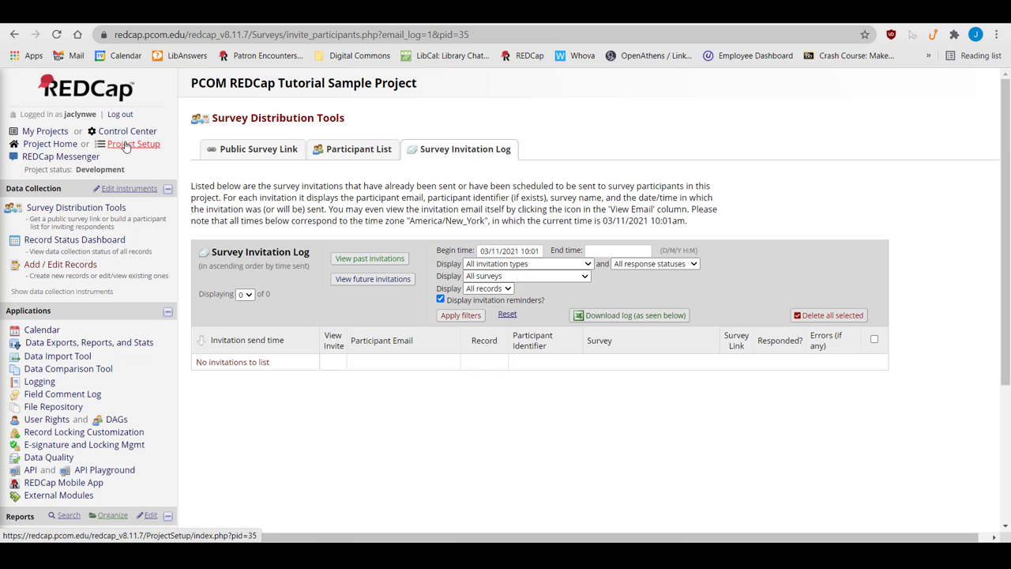
- Return to the Project Setup page from the left menu
{"action": "left_click", "coordinate": [134, 144]}
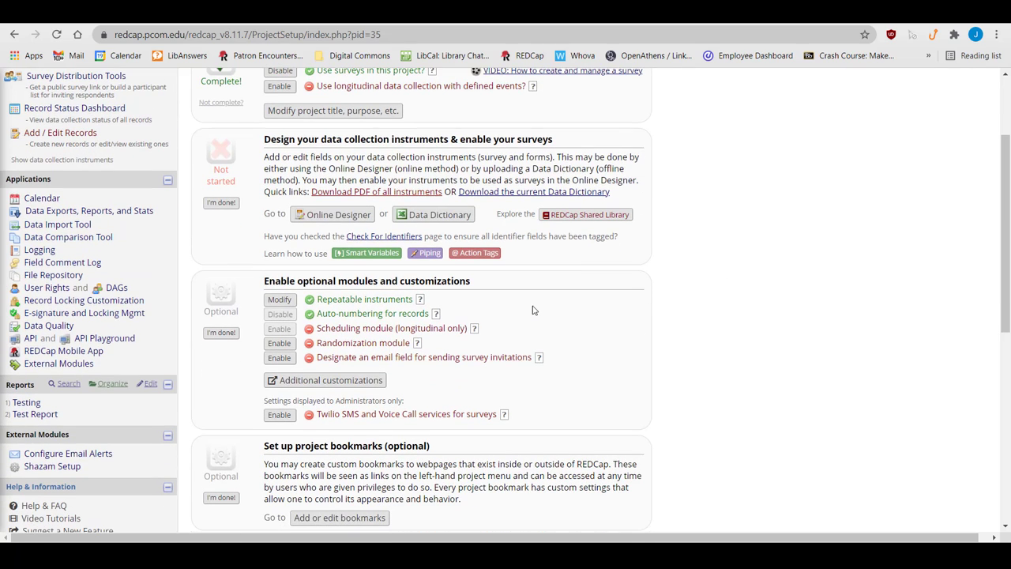
{"action": "mouse_move", "coordinate": [536, 308]}
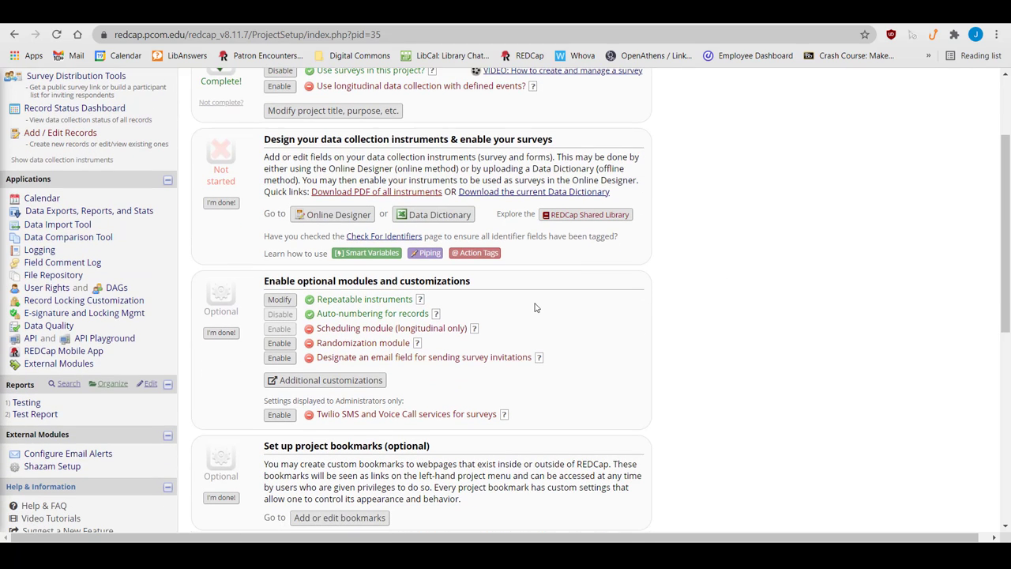
{"action": "mouse_move", "coordinate": [607, 339]}
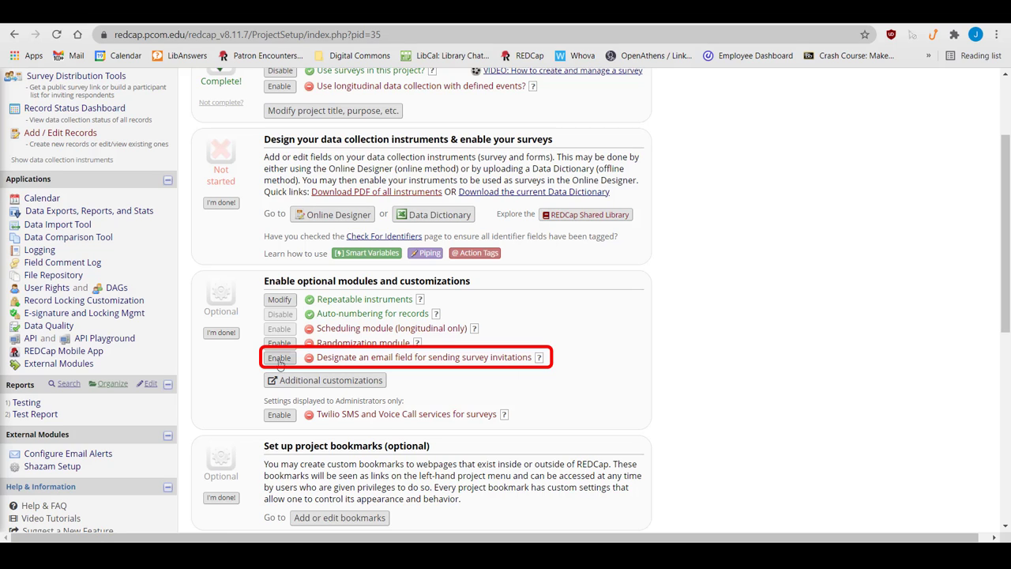
- Enable the designated email field and choose 'What is your email address?' as the invitation field
{"action": "left_click", "coordinate": [279, 357]}
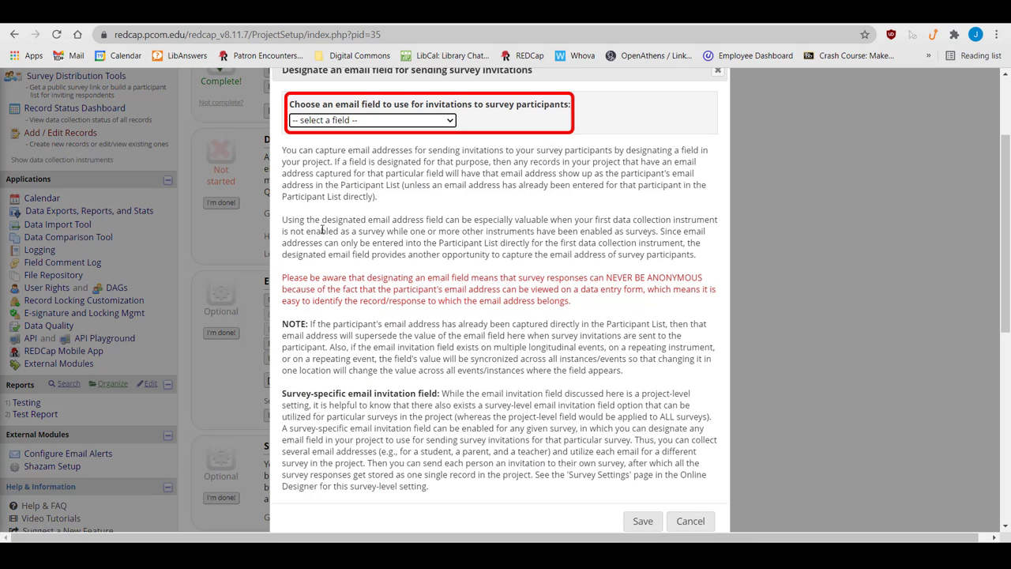
{"action": "mouse_move", "coordinate": [395, 125]}
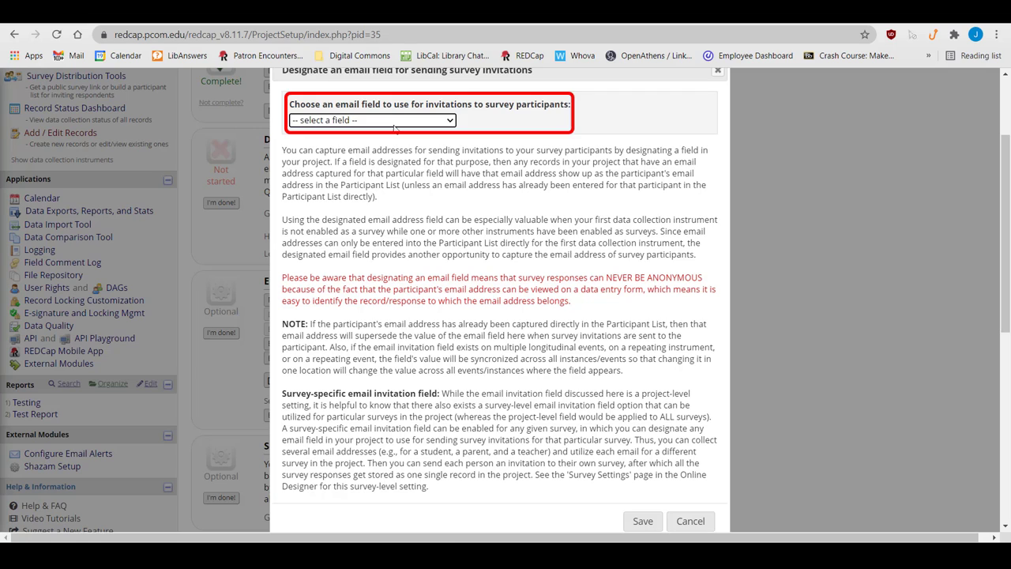
{"action": "left_click", "coordinate": [371, 120]}
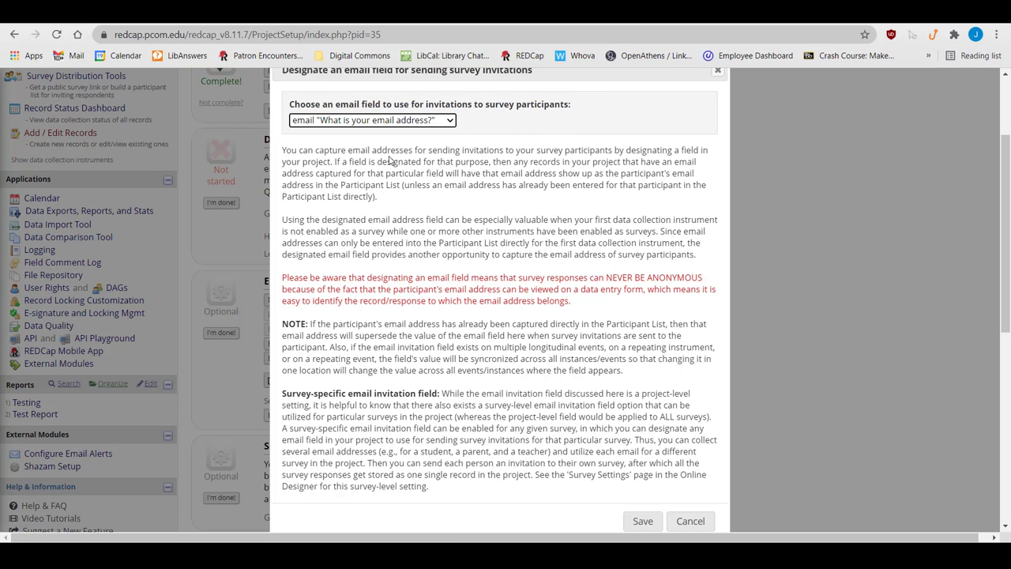
{"action": "mouse_move", "coordinate": [685, 274]}
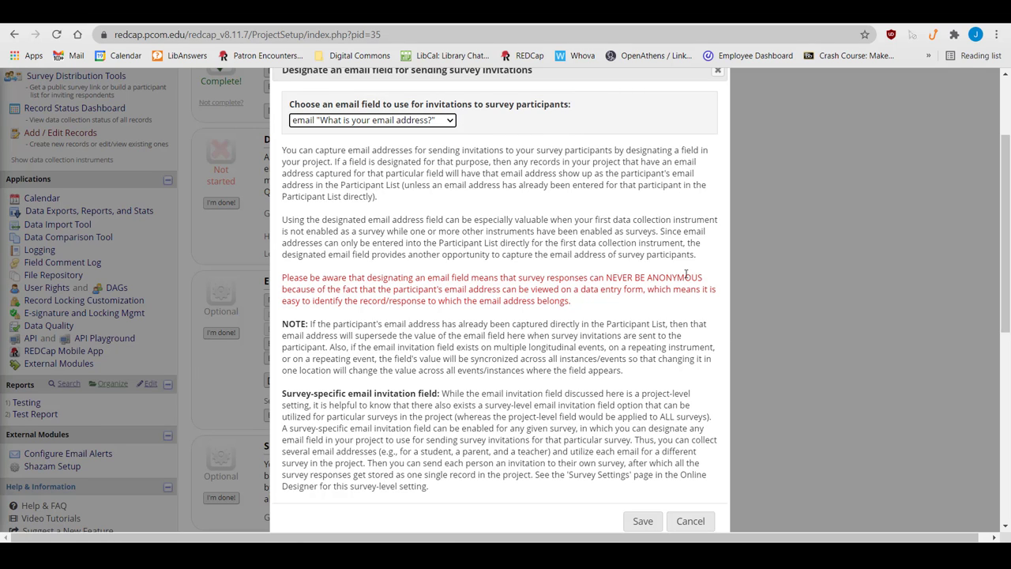